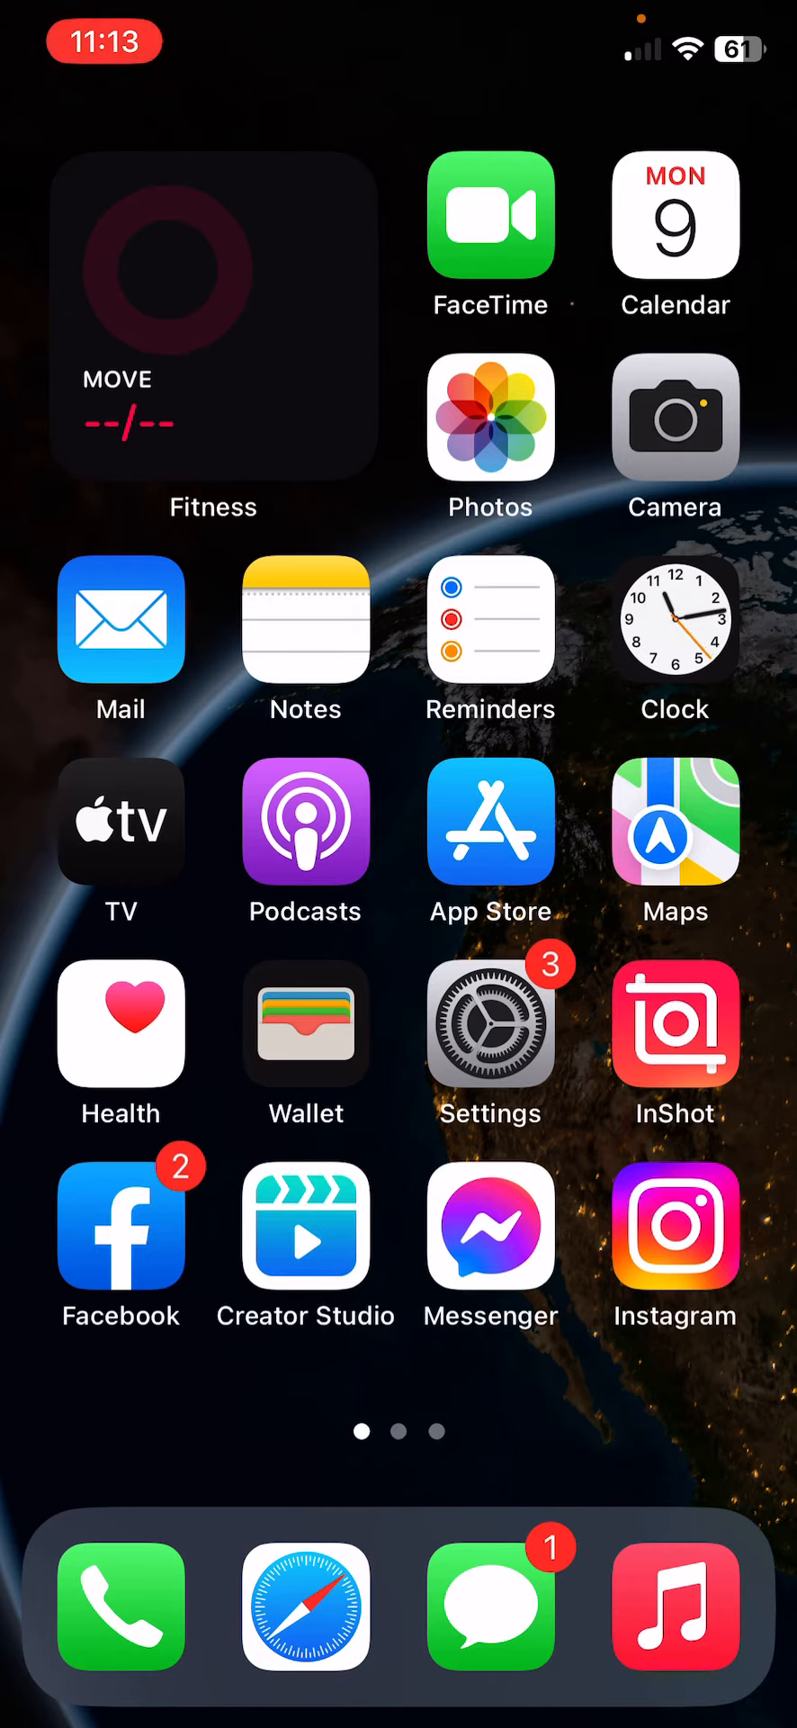
# Swipe to the Settings app, launch it and bring up the slide-to-power-off screen.
pyautogui.hscroll(-3)
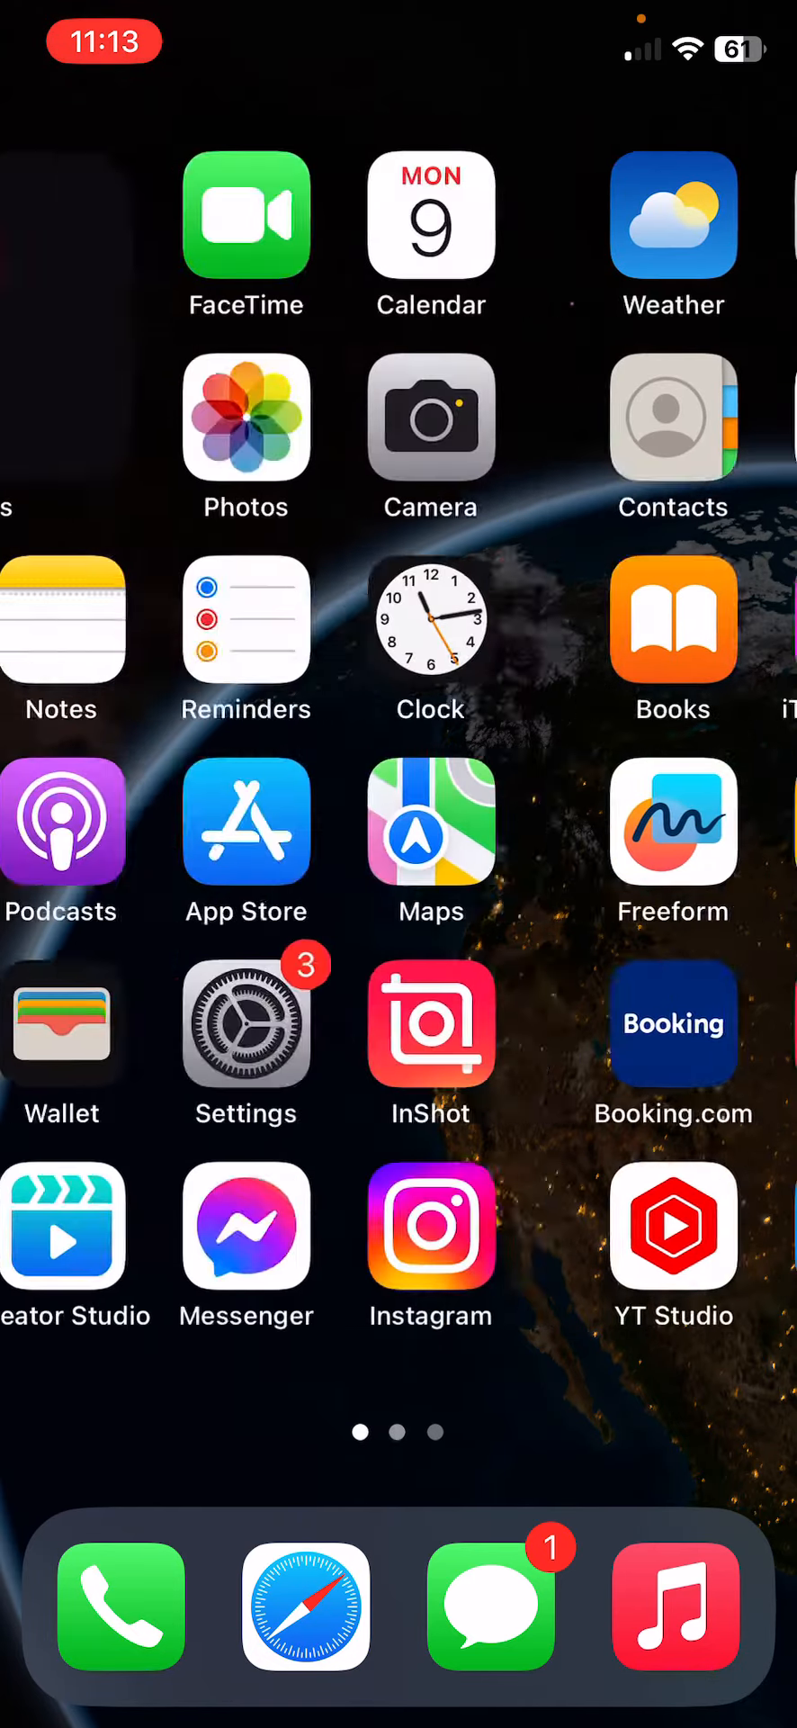
pyautogui.hscroll(-3)
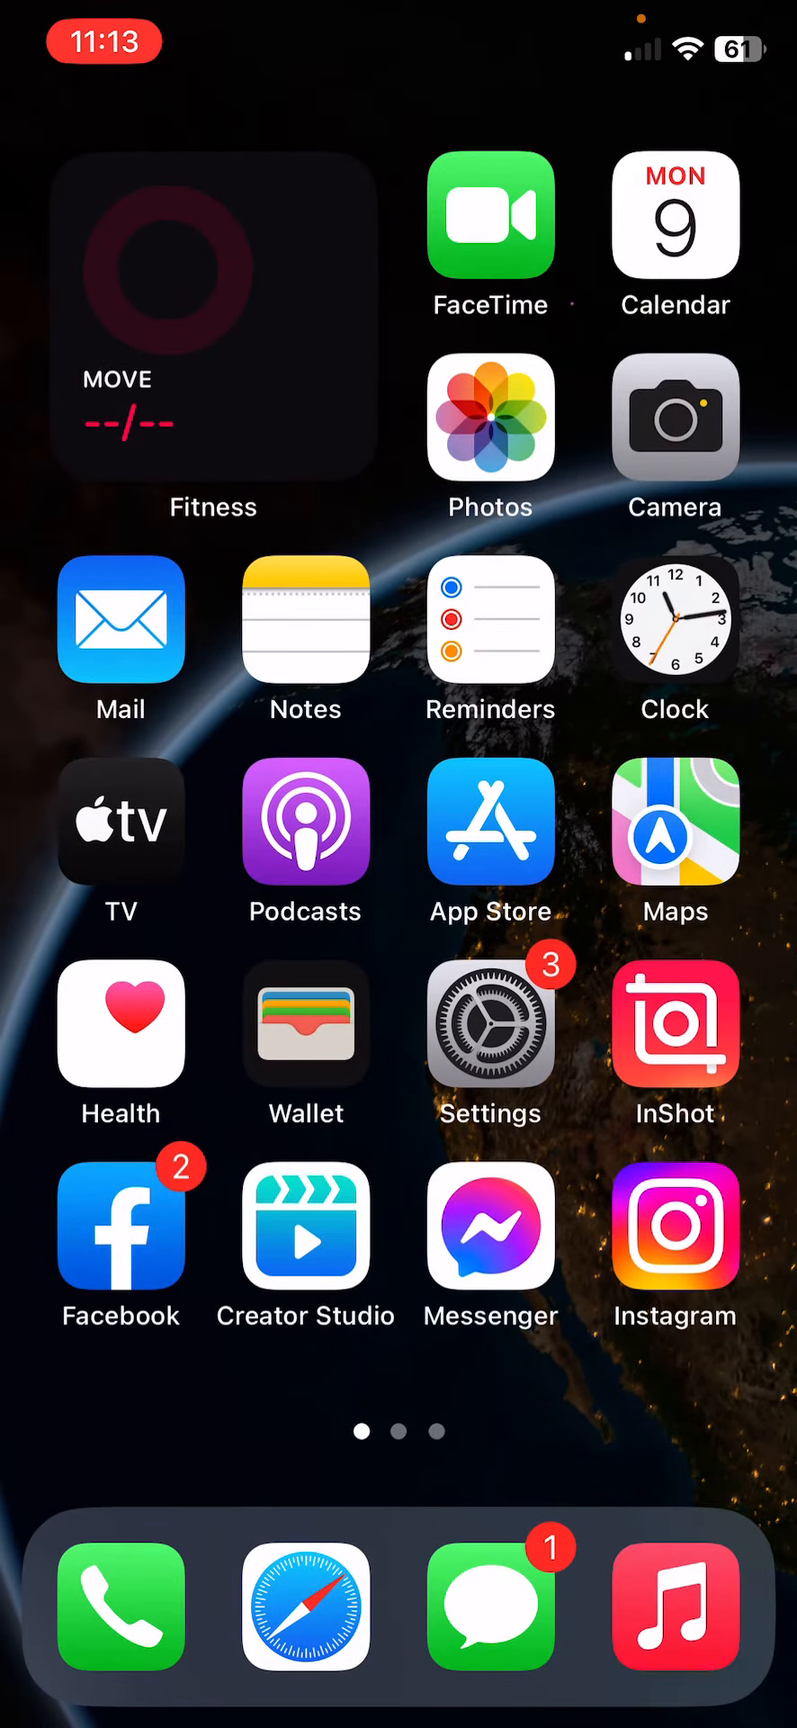
pyautogui.click(490, 1023)
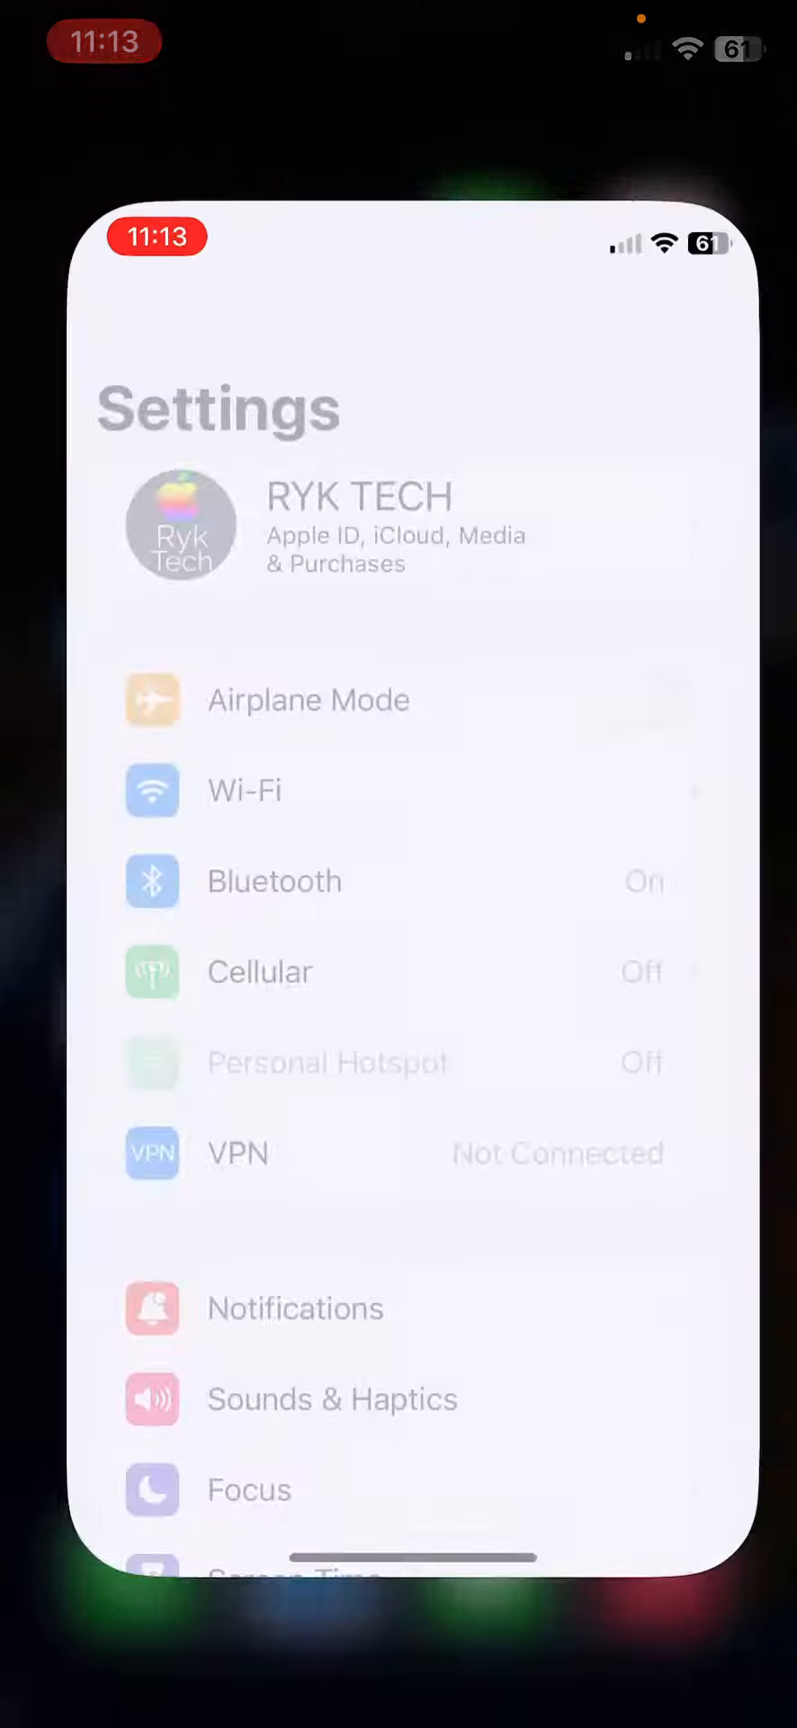
pyautogui.click(275, 880)
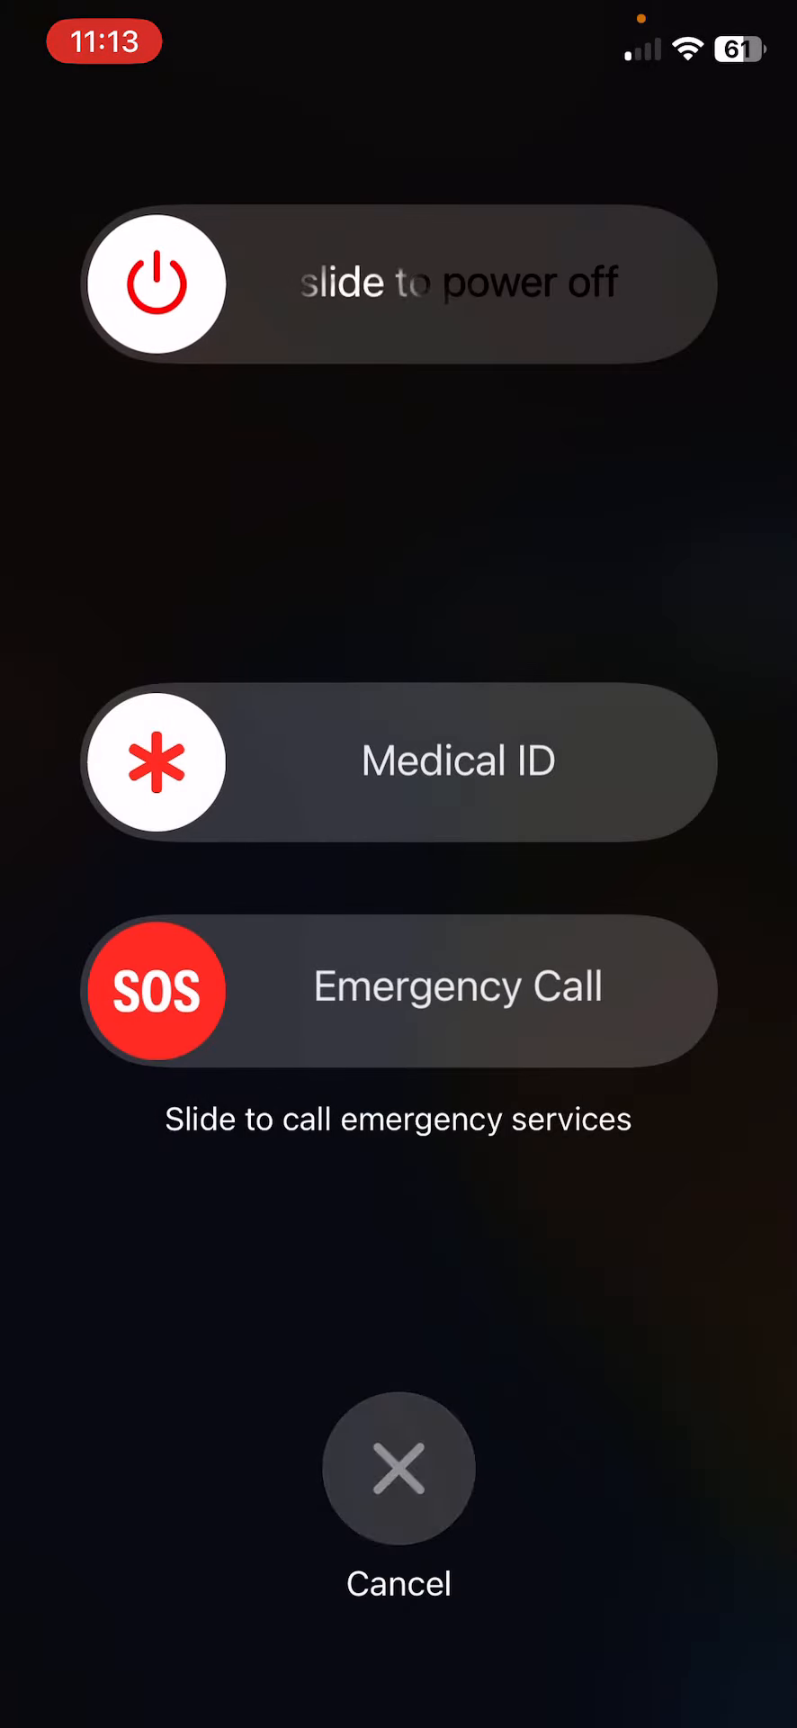
# Slide to power off and let the iPhone boot back to the Home Screen.
pyautogui.click(399, 1467)
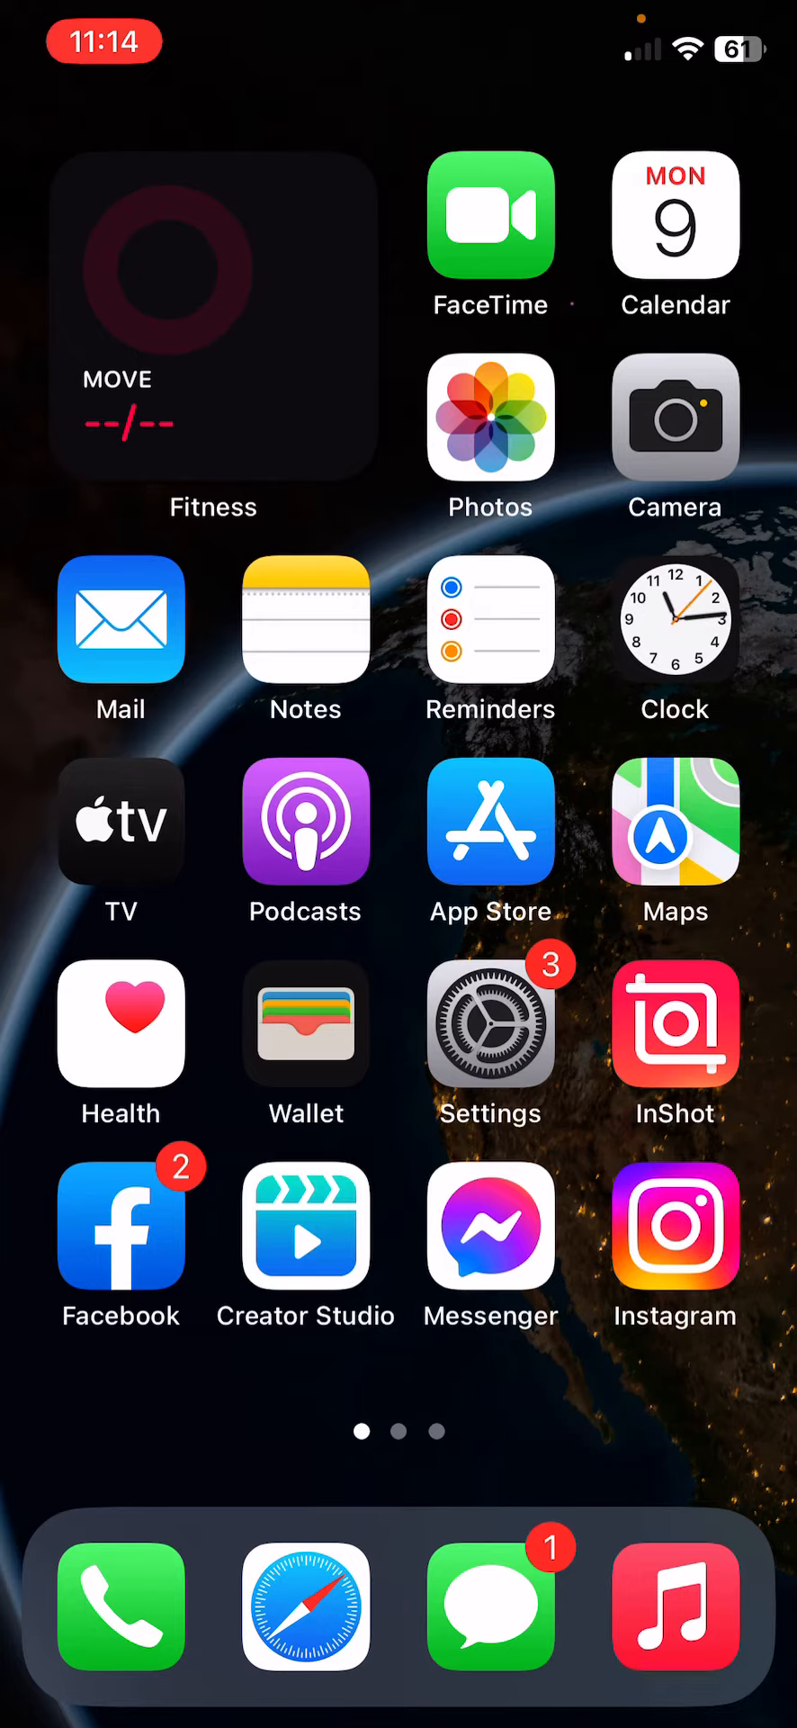
# Go through Settings > General > Transfer or Reset iPhone and confirm Reset Network Settings.
pyautogui.click(489, 1044)
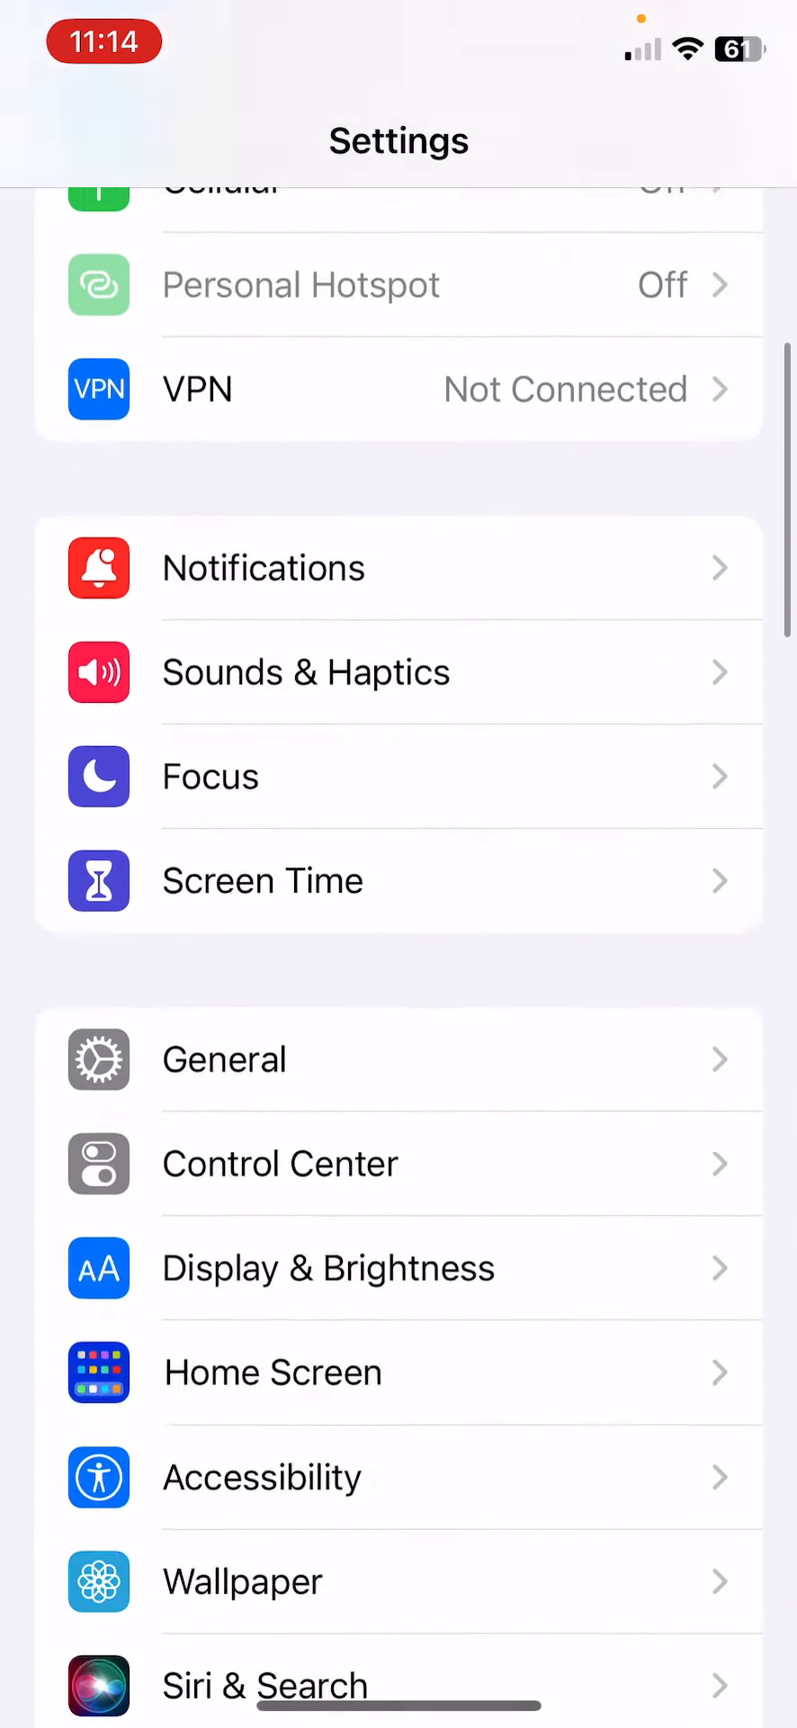
pyautogui.click(224, 1058)
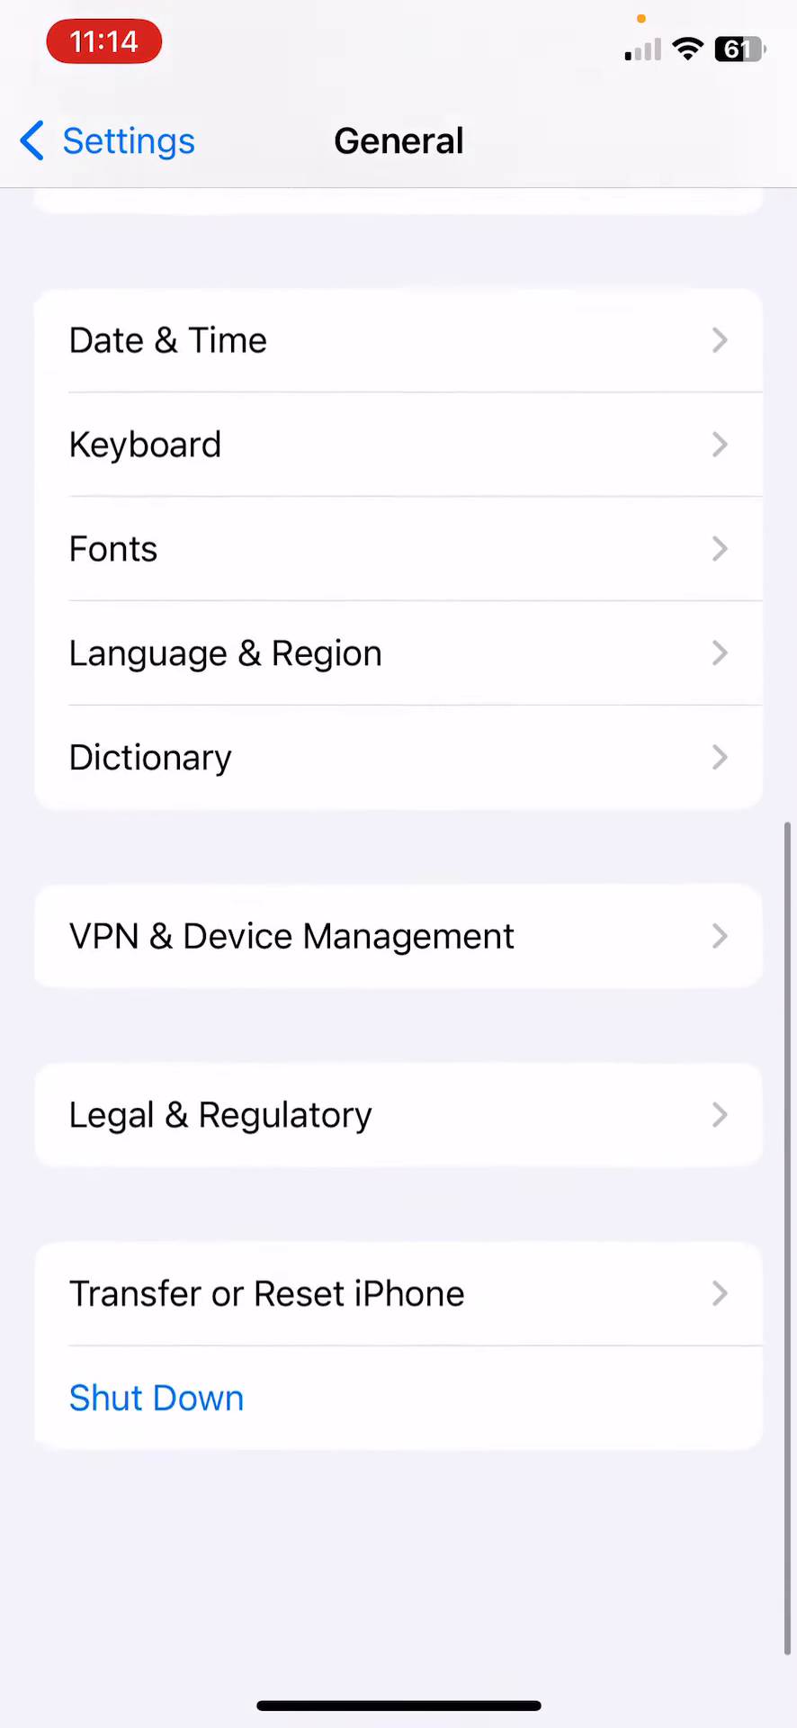
pyautogui.click(399, 1421)
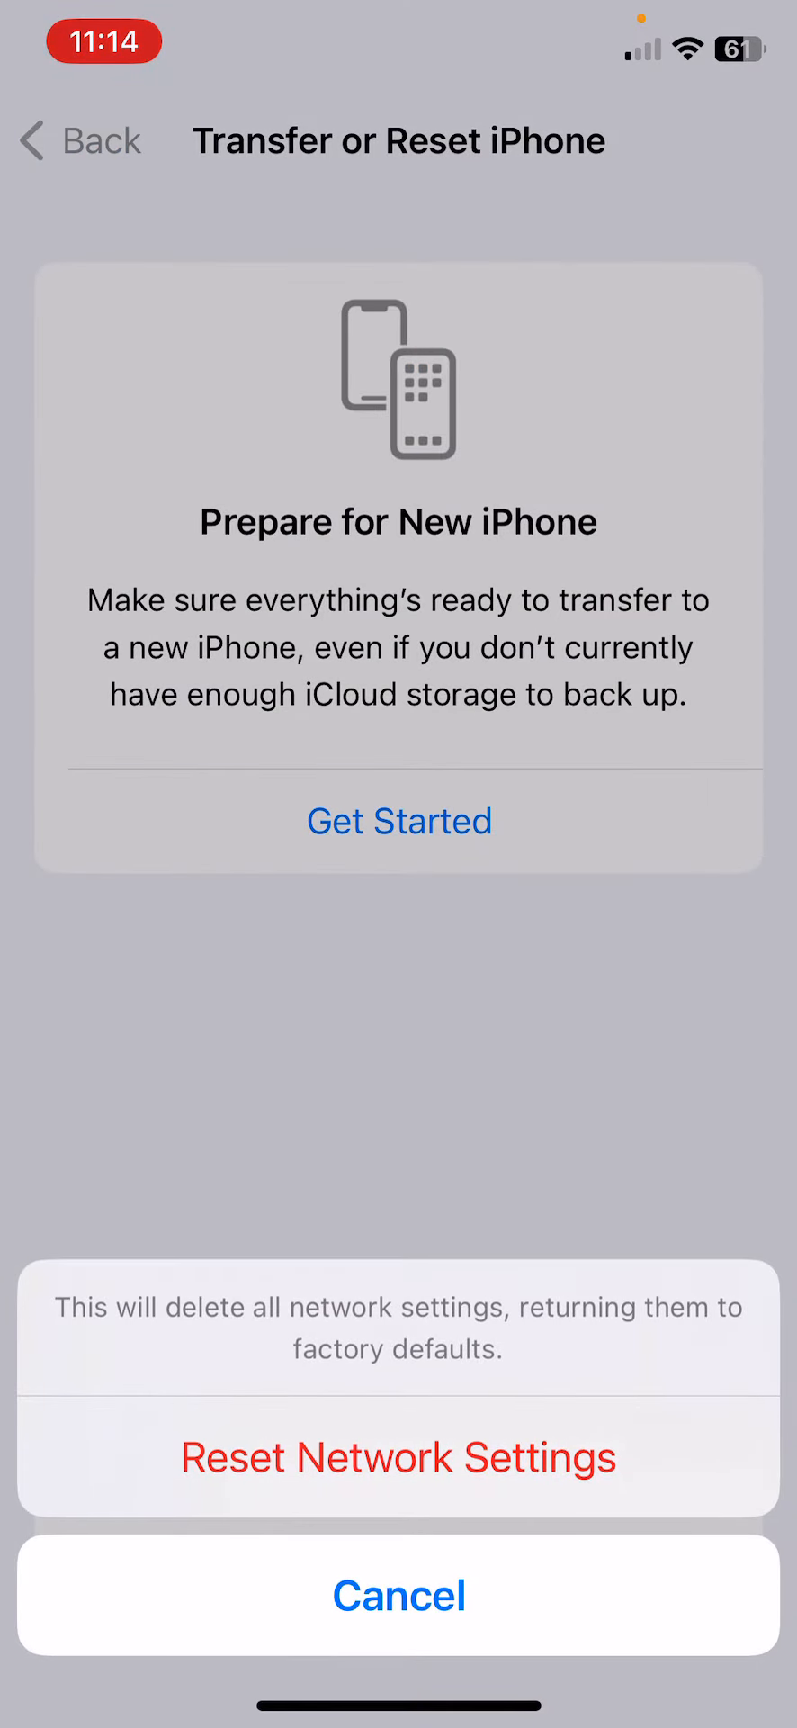
pyautogui.click(399, 1595)
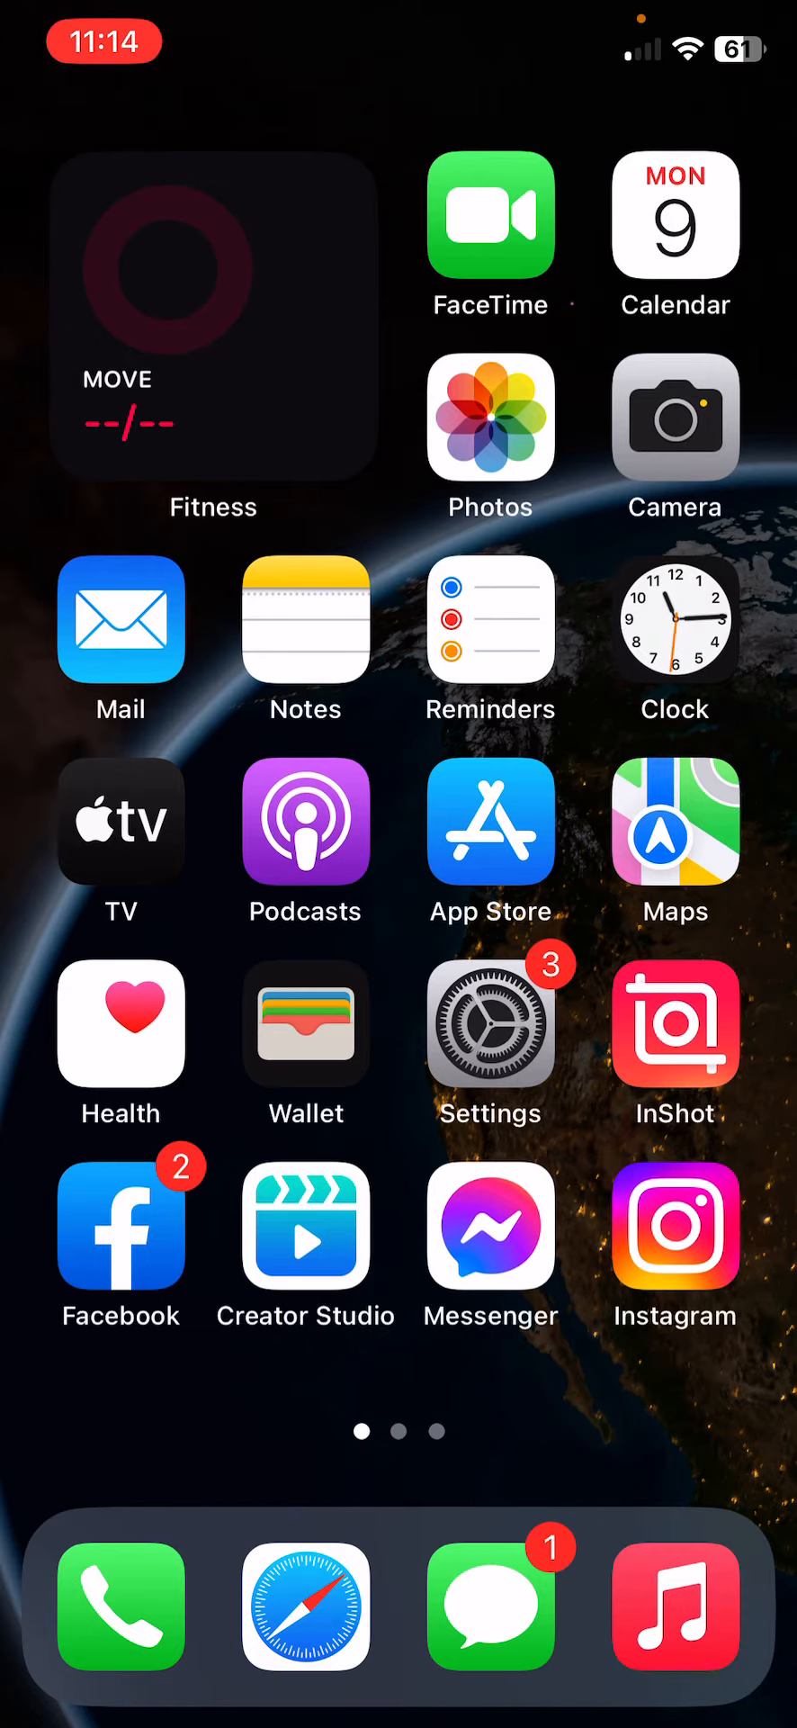
# Reopen Settings on its main list after the network reset restart.
pyautogui.click(489, 1022)
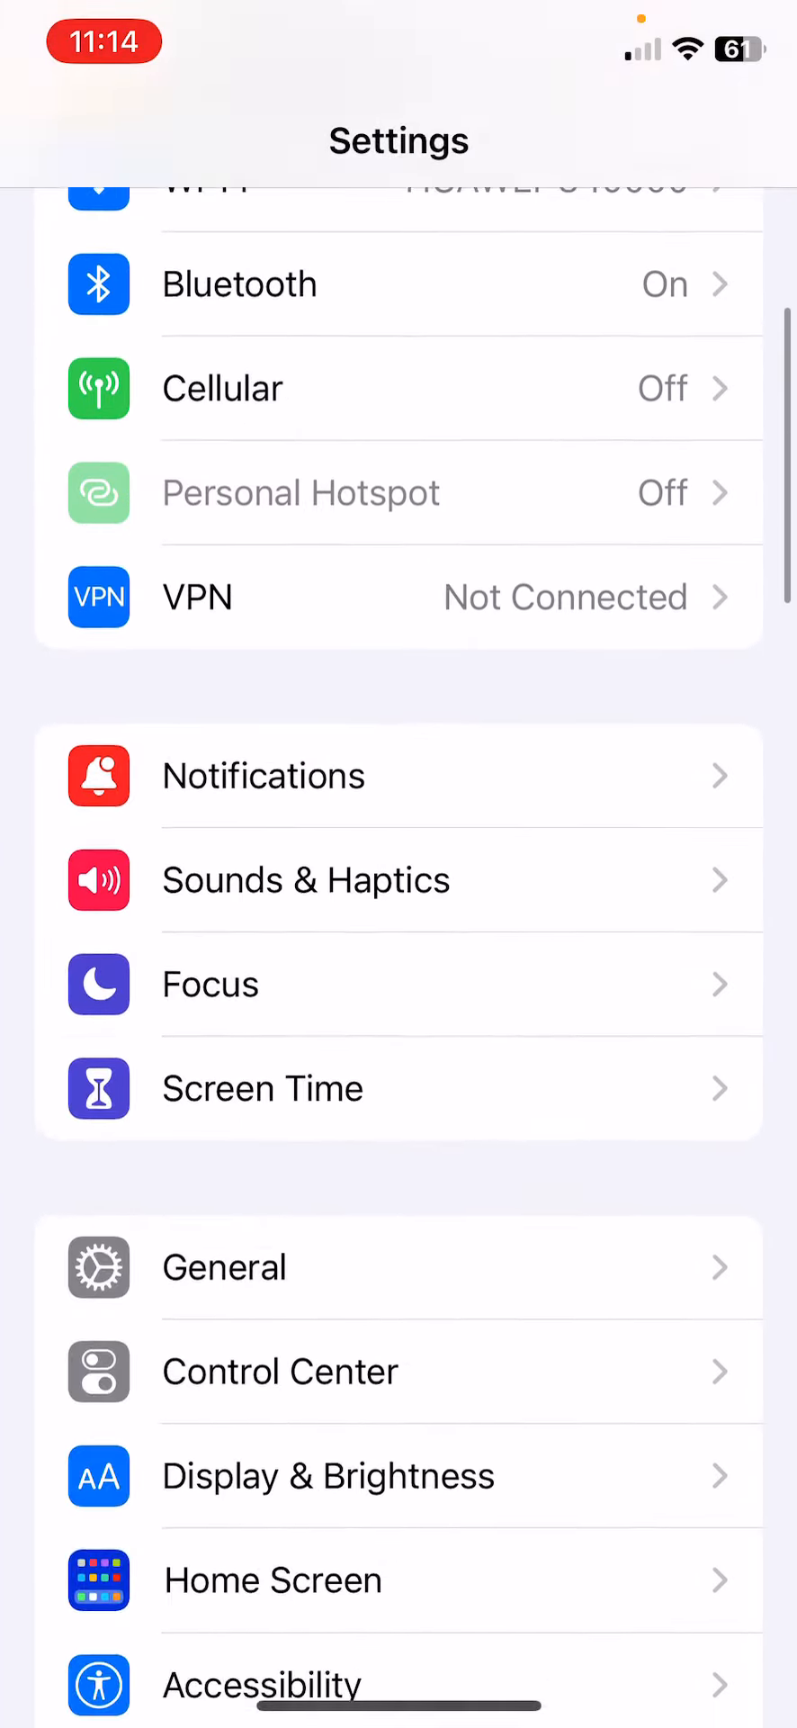